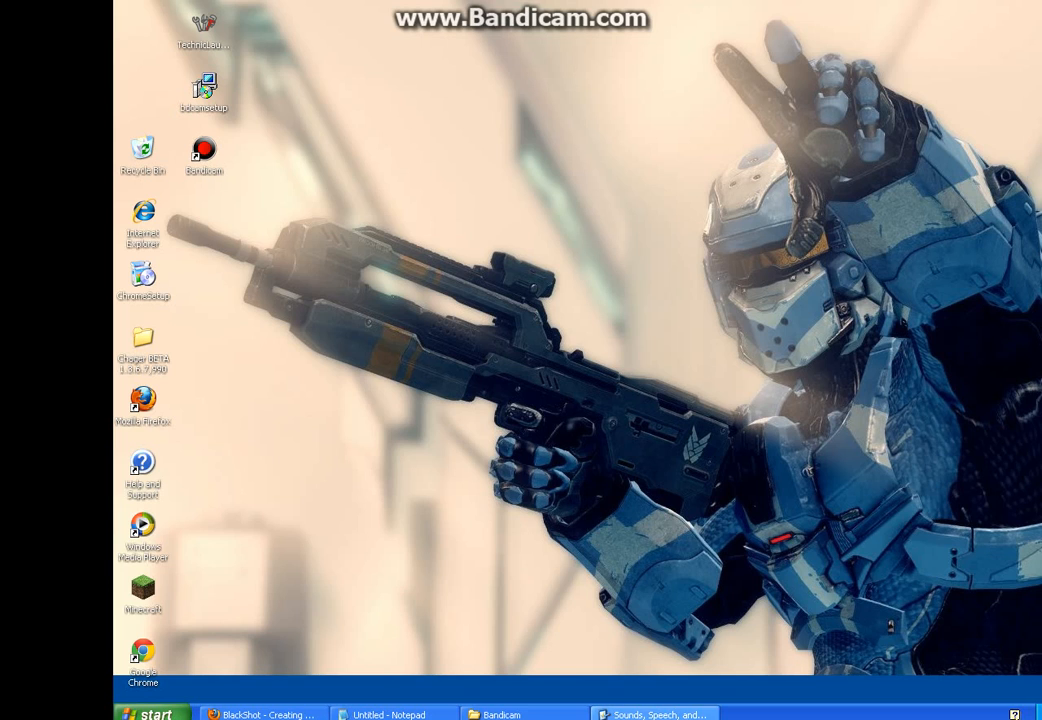
{"action": "left_click", "coordinate": [390, 714]}
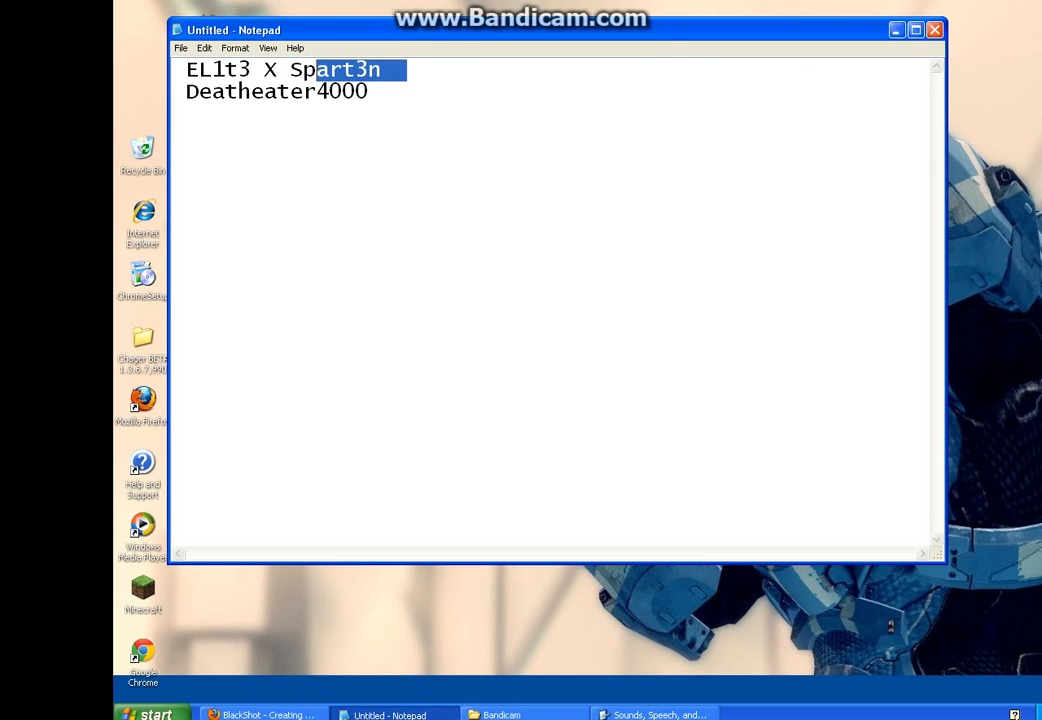
{"action": "triple_click", "coordinate": [280, 68]}
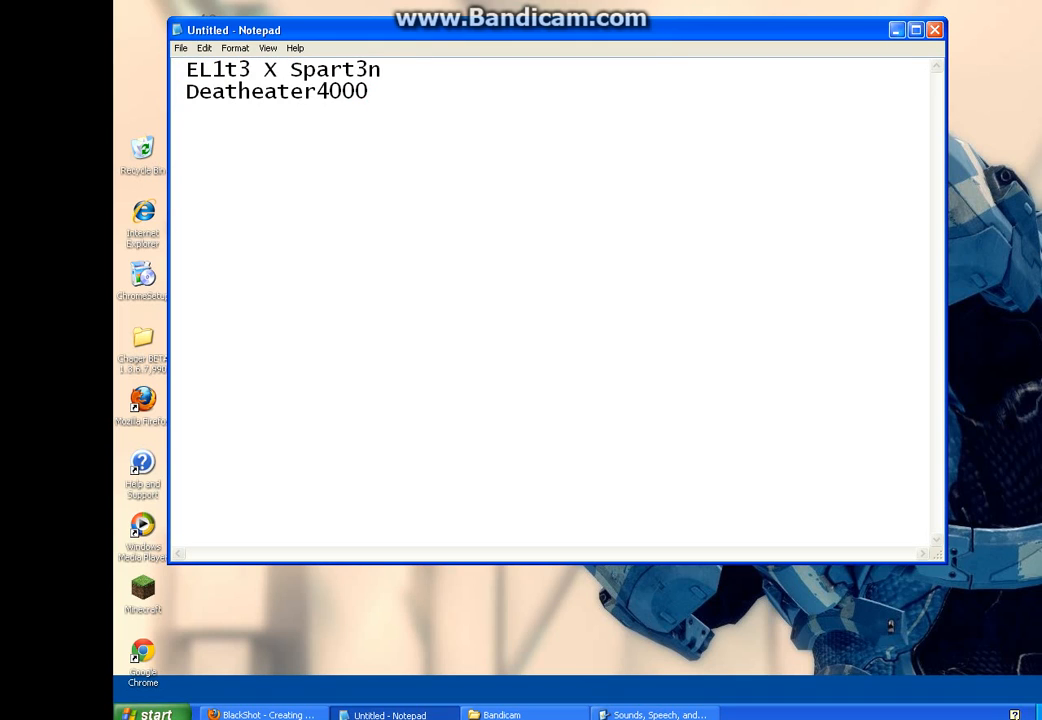
{"action": "left_click_drag", "start_coordinate": [186, 92], "coordinate": [340, 92]}
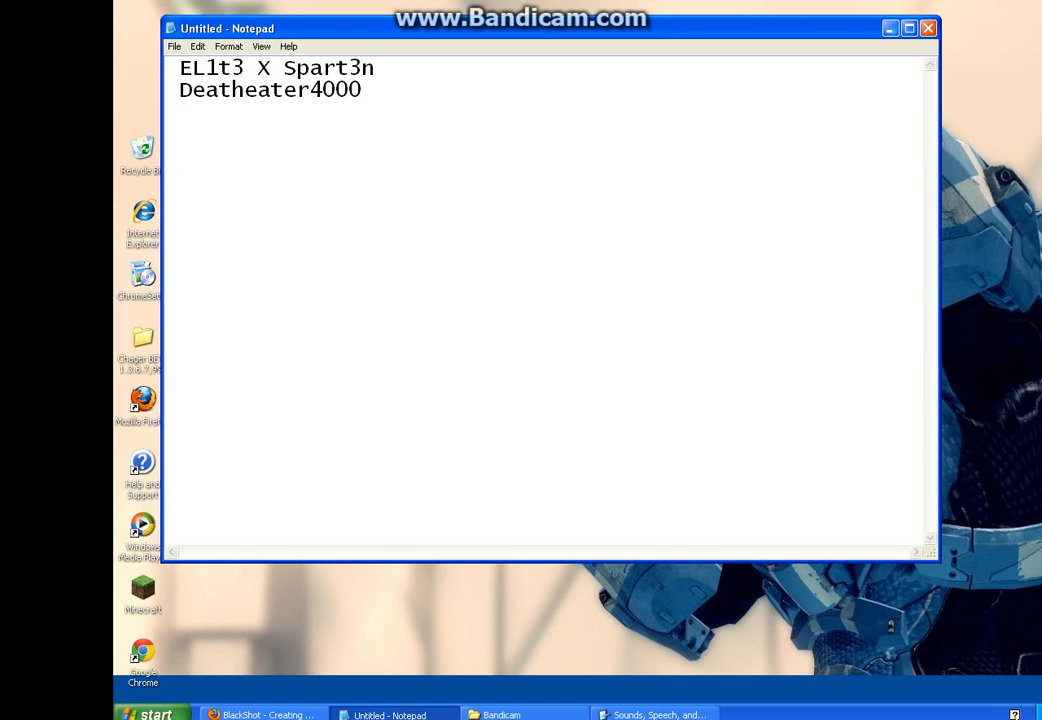
{"action": "left_click", "coordinate": [888, 28]}
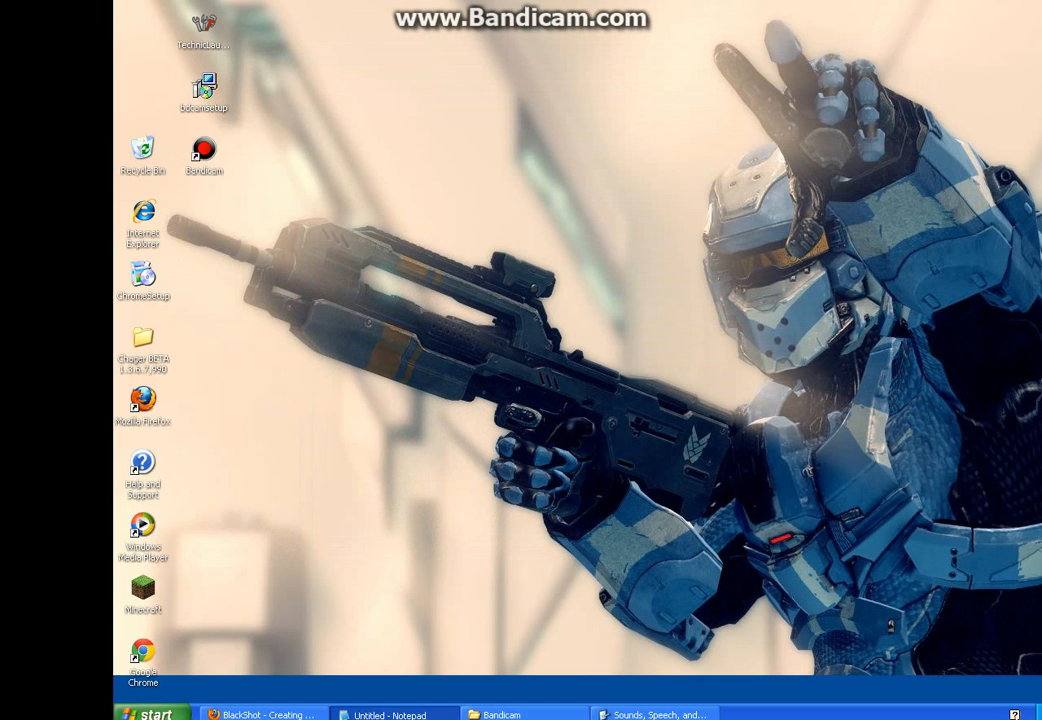